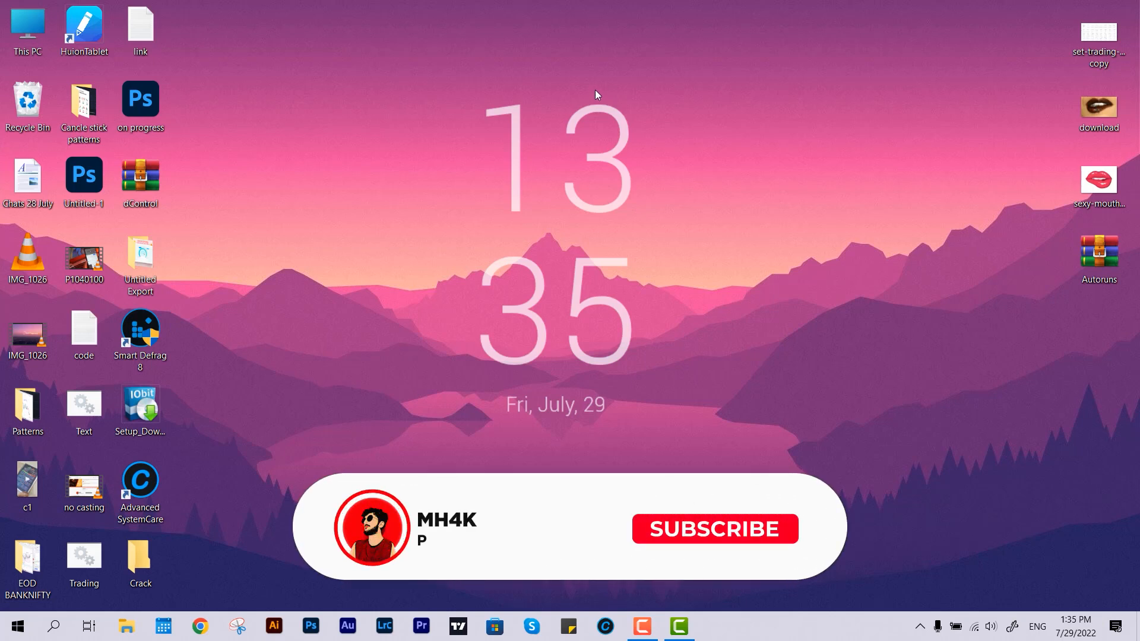
- Open the Autoruns.zip archive from the desktop in WinRAR and launch Autoruns64.exe
{"action": "left_click", "coordinate": [713, 528]}
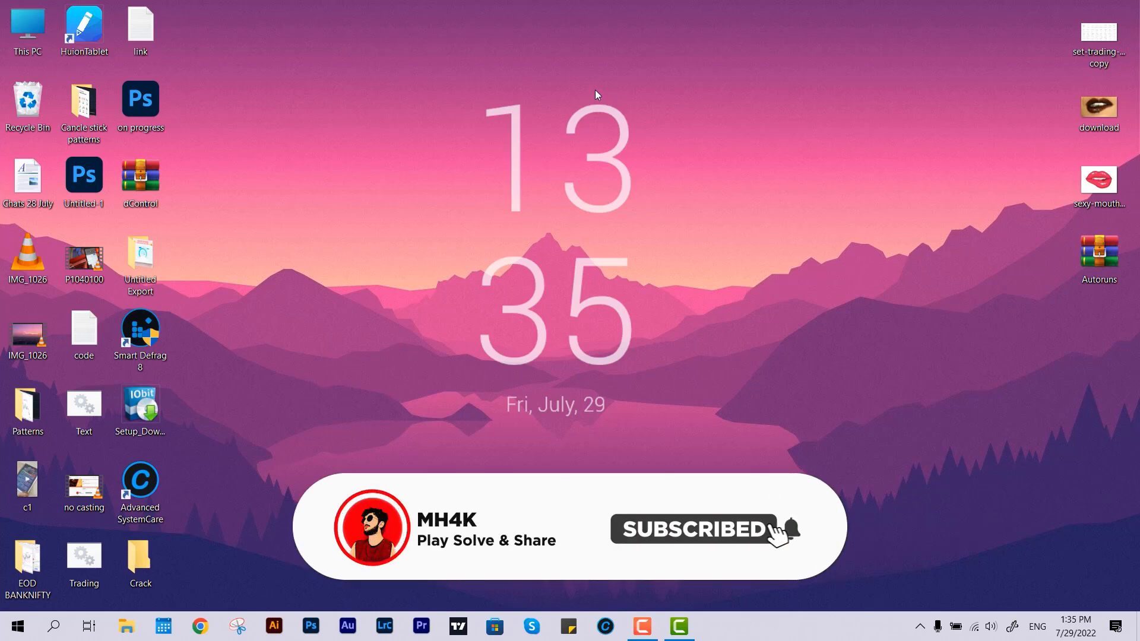
{"action": "mouse_move", "coordinate": [899, 330]}
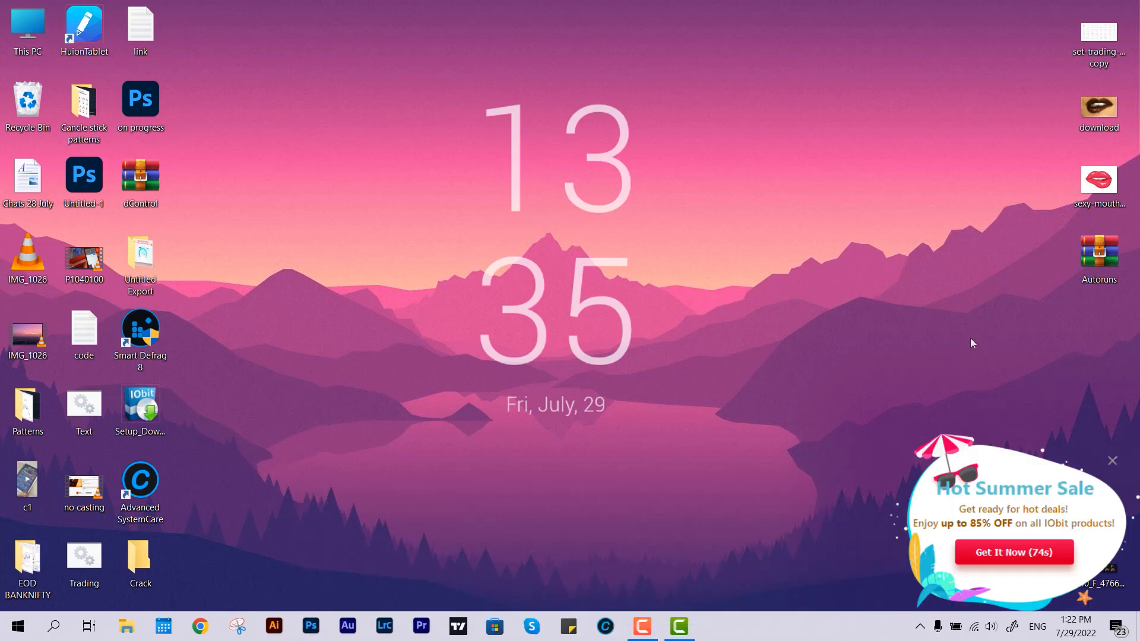
{"action": "mouse_move", "coordinate": [832, 428]}
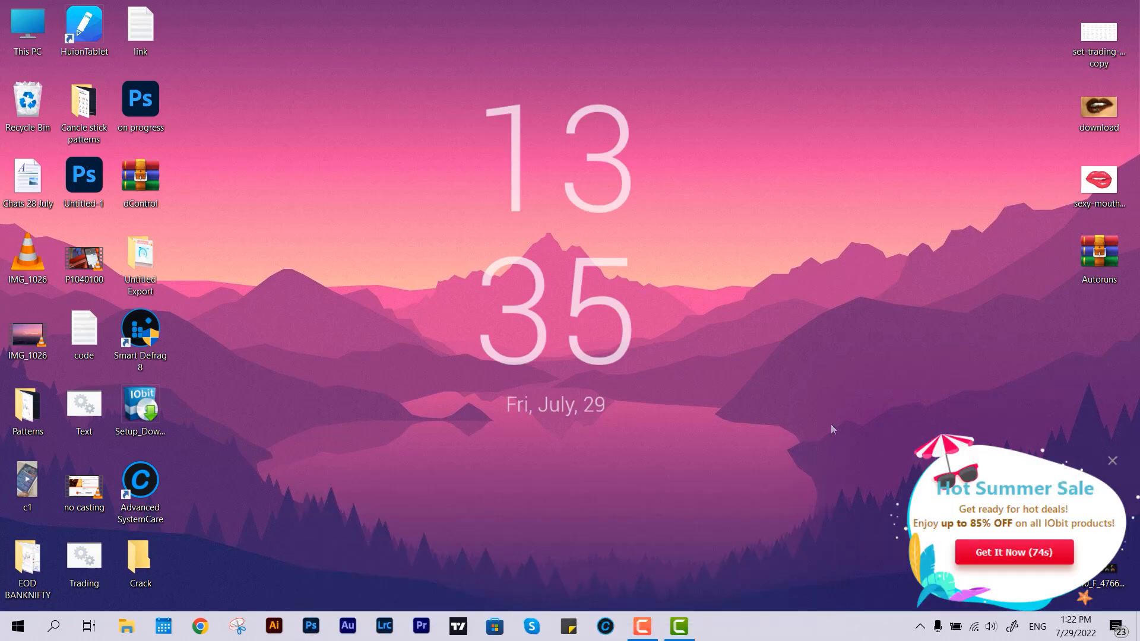
{"action": "mouse_move", "coordinate": [908, 257]}
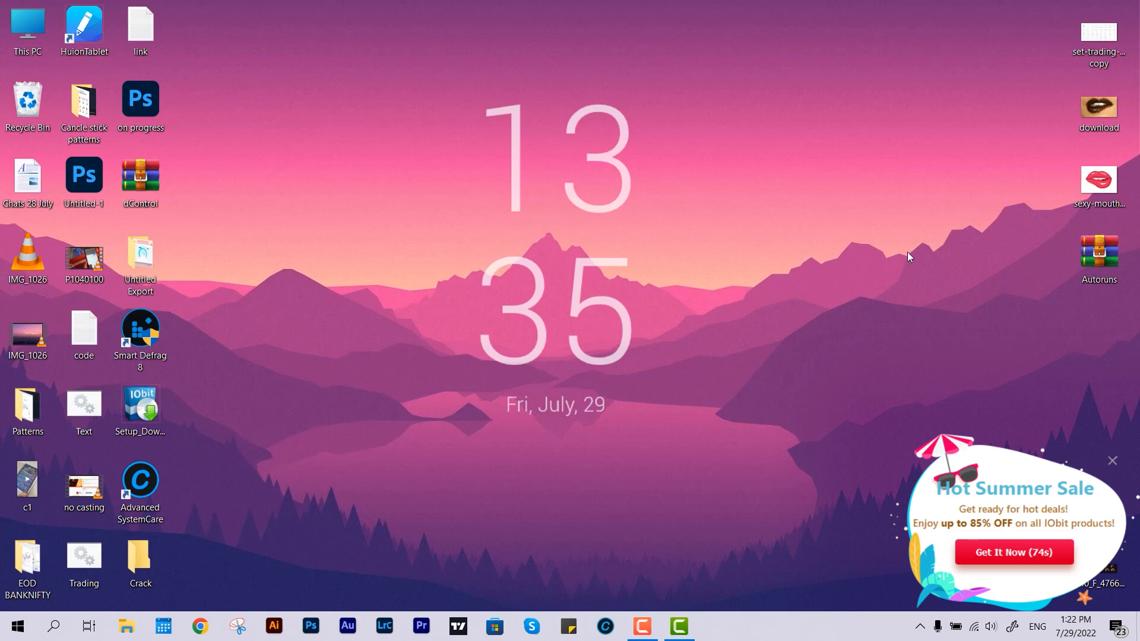
{"action": "left_click", "coordinate": [139, 334]}
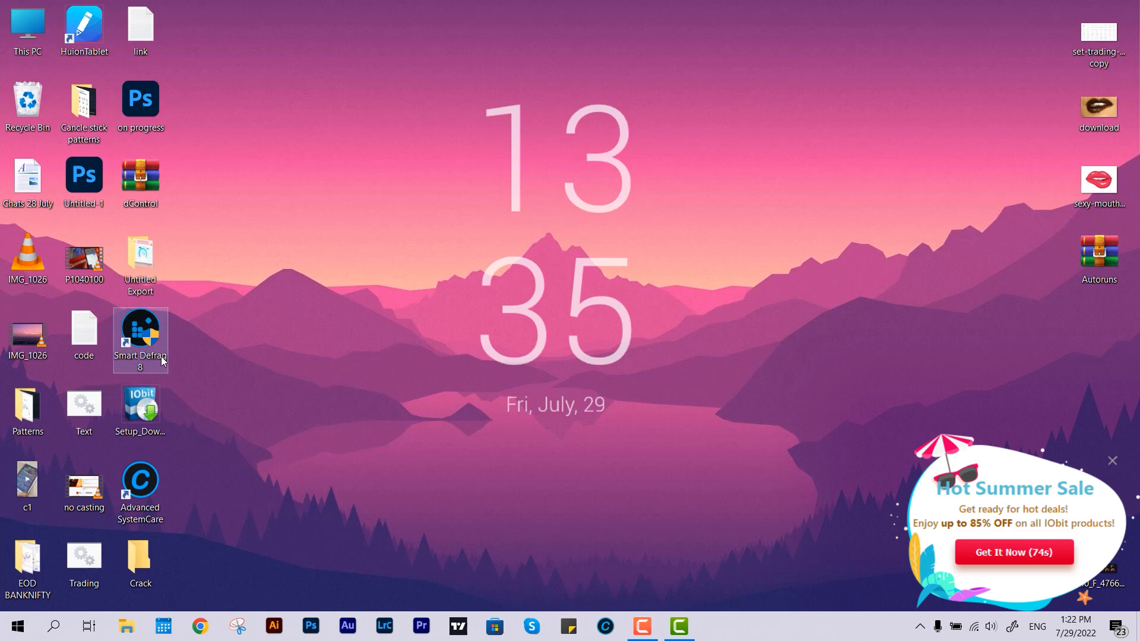
{"action": "left_click", "coordinate": [140, 491]}
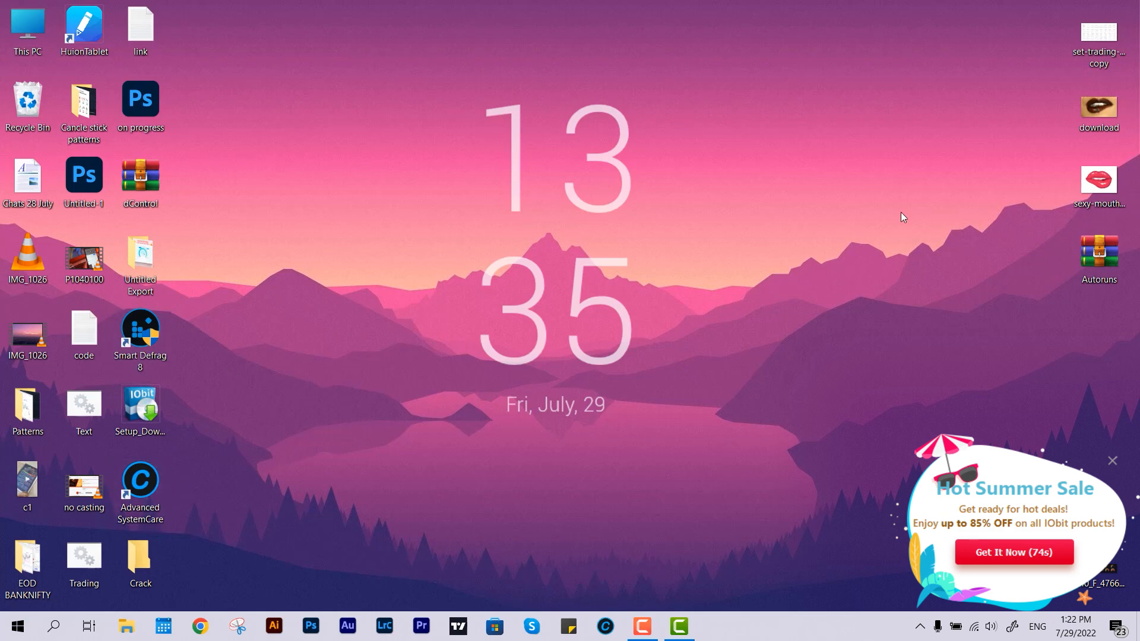
{"action": "left_click", "coordinate": [1111, 460]}
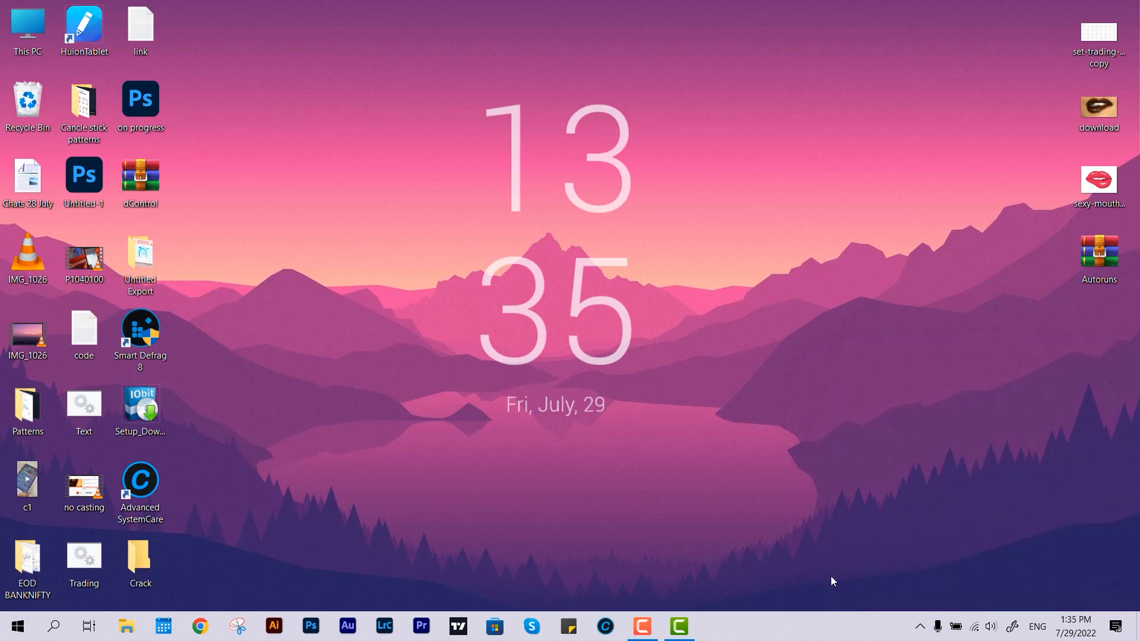
{"action": "mouse_move", "coordinate": [596, 286]}
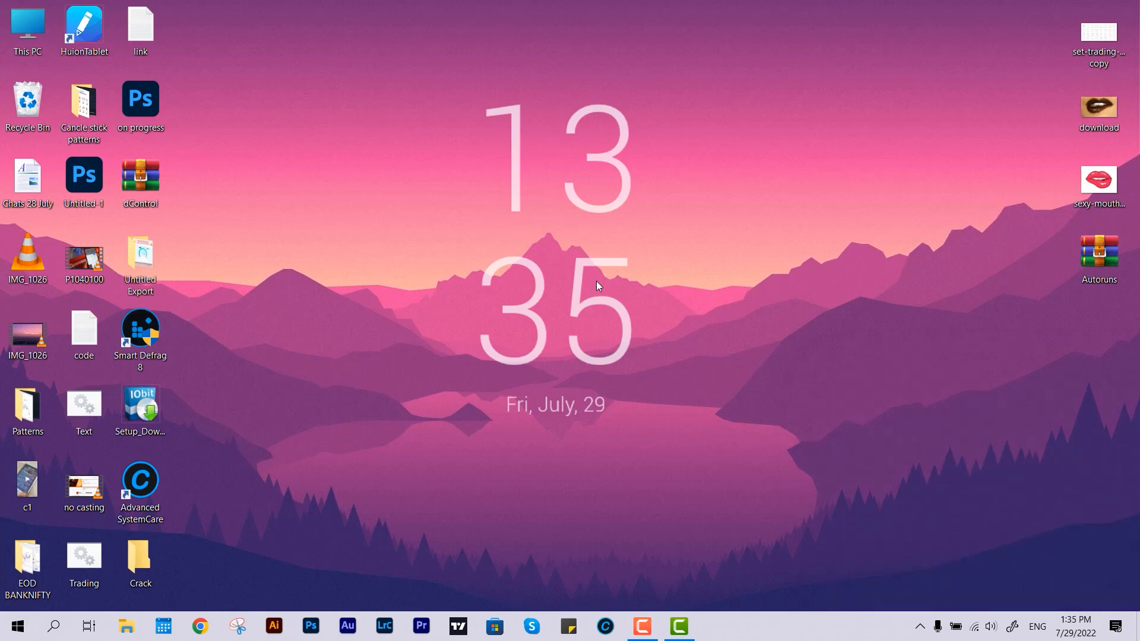
{"action": "mouse_move", "coordinate": [609, 49]}
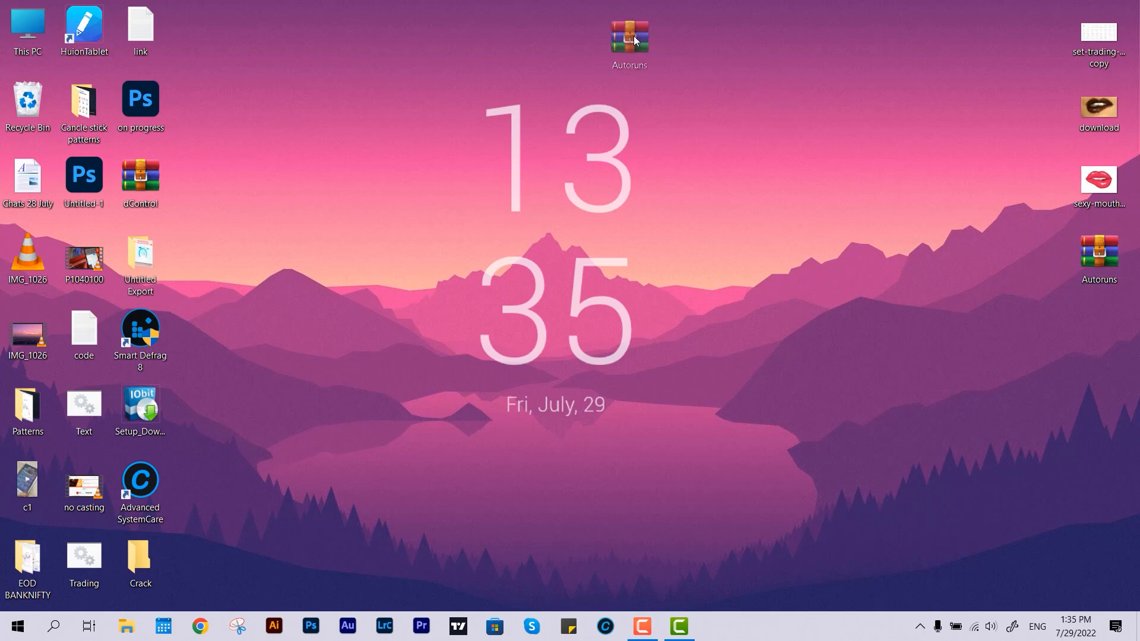
{"action": "left_click_drag", "start_coordinate": [628, 40], "coordinate": [366, 107]}
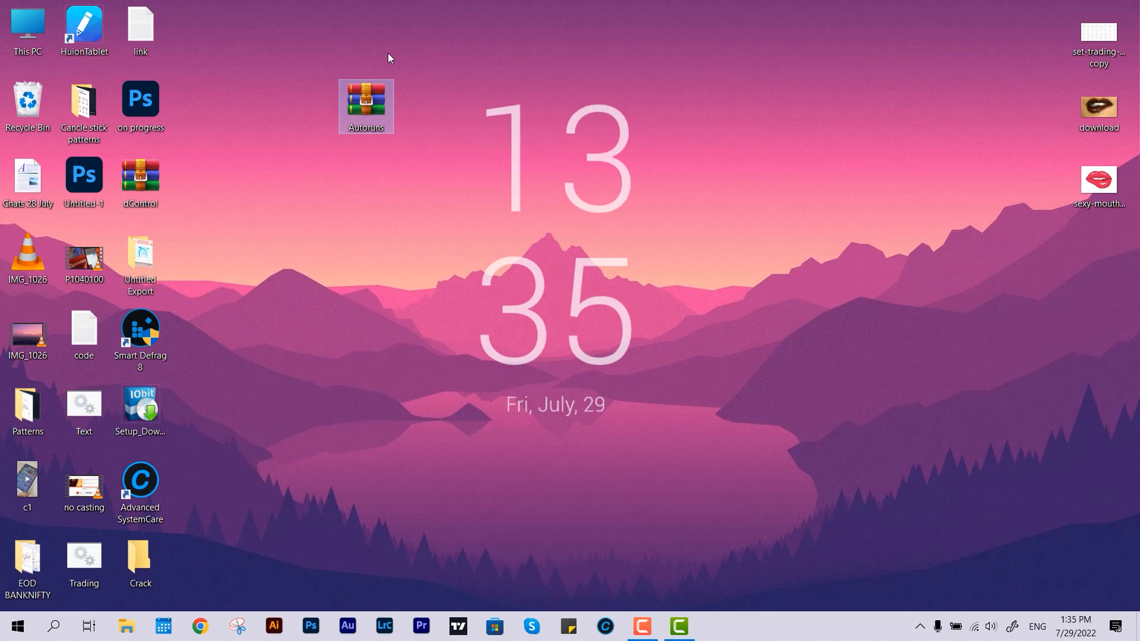
{"action": "mouse_move", "coordinate": [405, 66]}
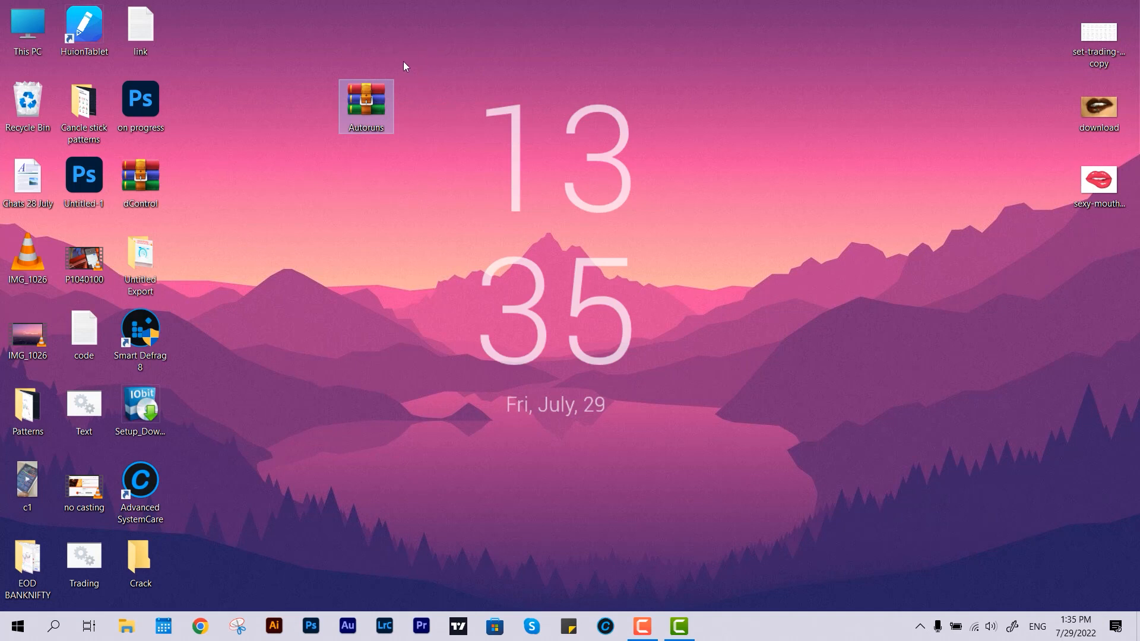
{"action": "mouse_move", "coordinate": [407, 85]}
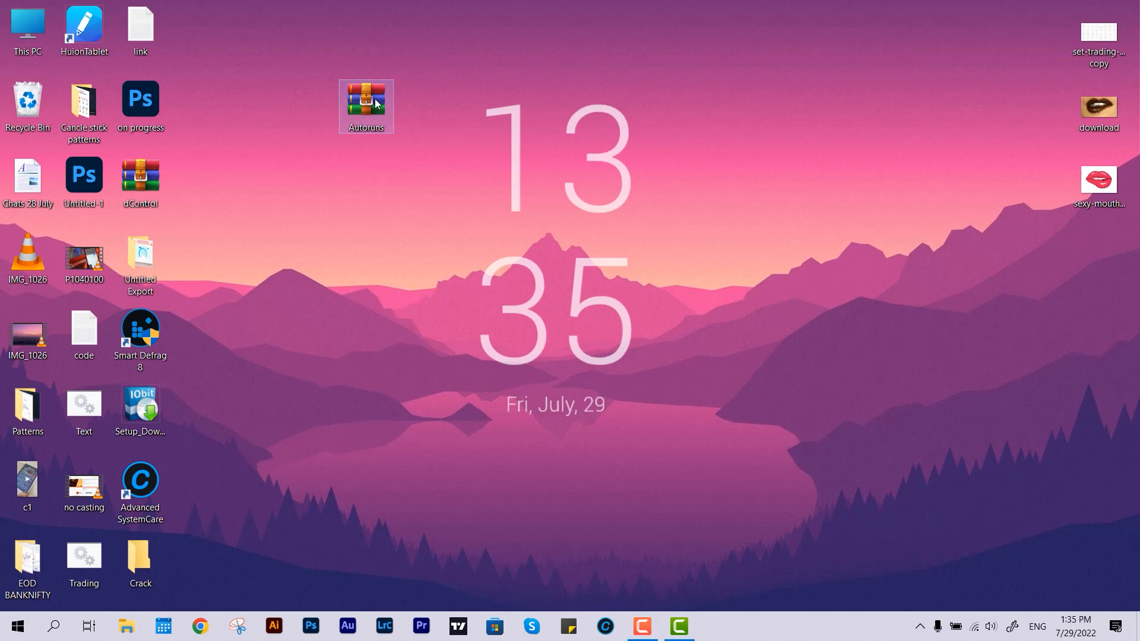
{"action": "double_click", "coordinate": [365, 106]}
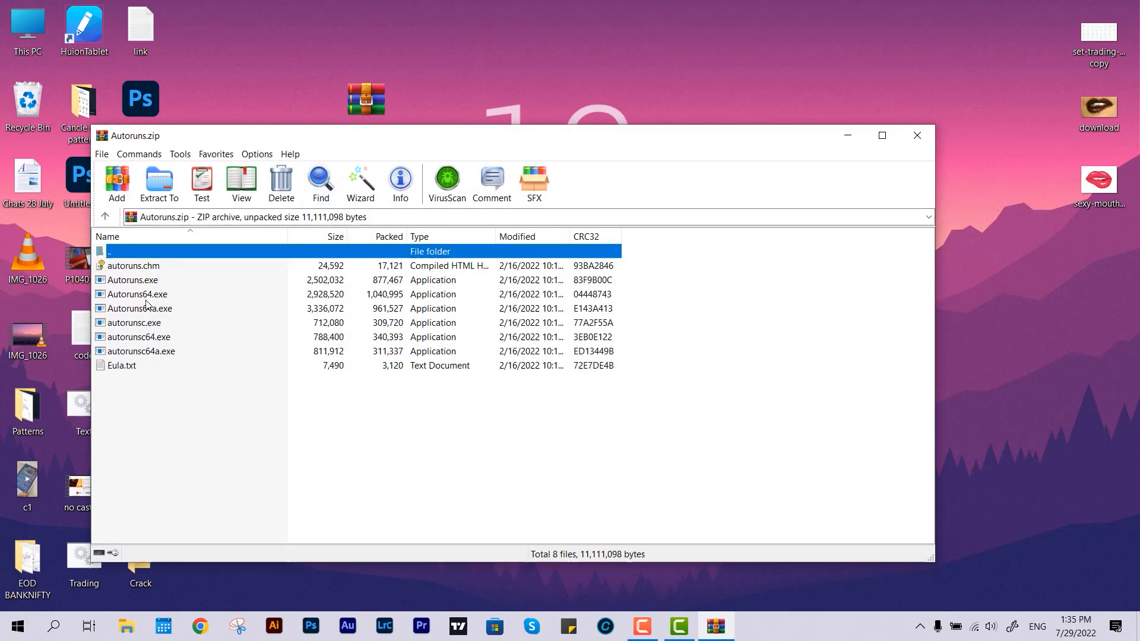
{"action": "left_click", "coordinate": [137, 294]}
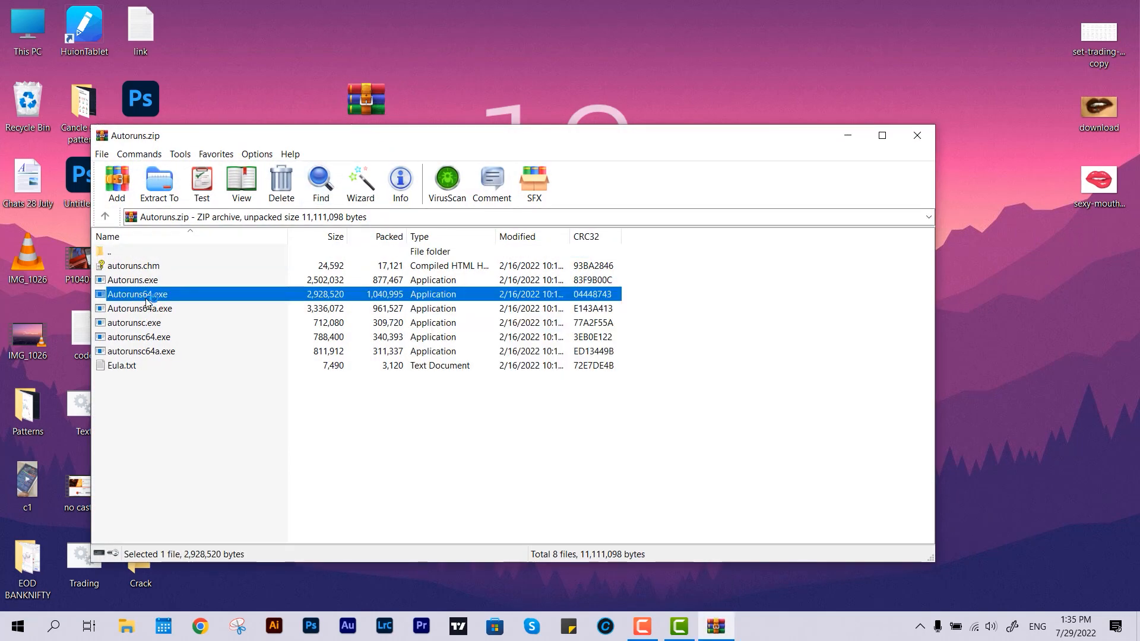
{"action": "double_click", "coordinate": [136, 294]}
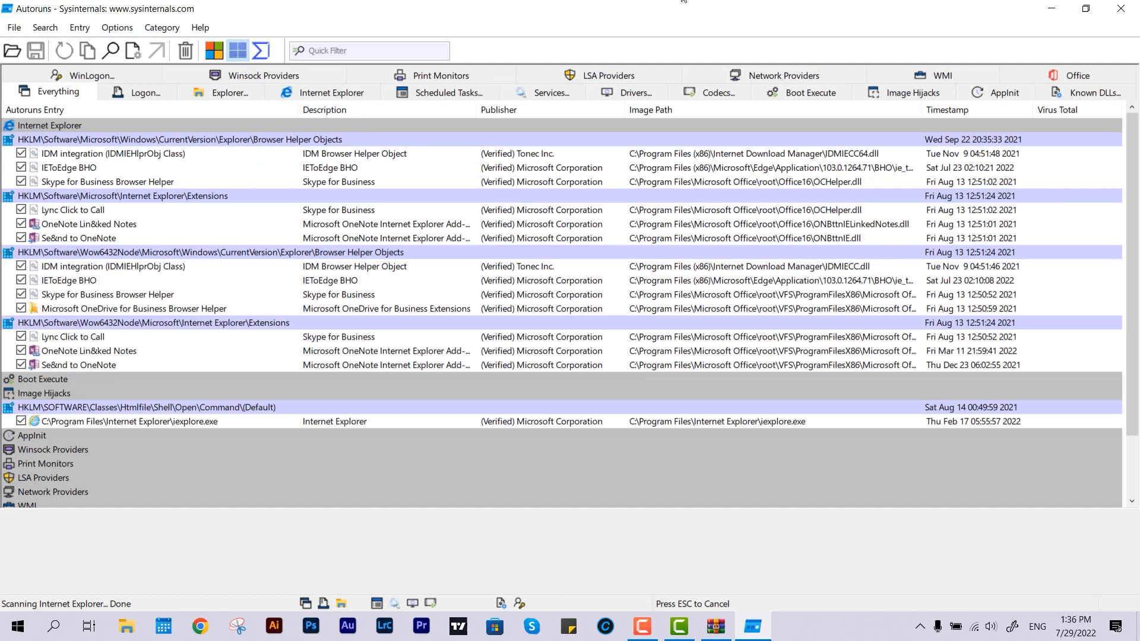
- Show the Scheduled Tasks tab and select Sump Task (One-Time) to see its IObit details
{"action": "left_click", "coordinate": [143, 93]}
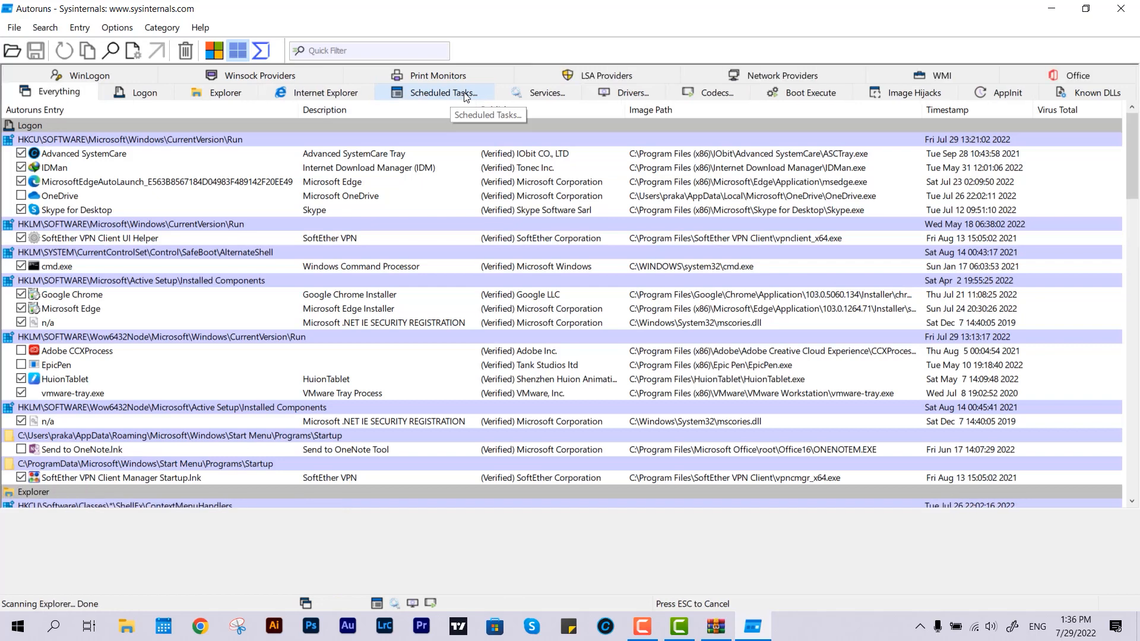
{"action": "left_click", "coordinate": [444, 93]}
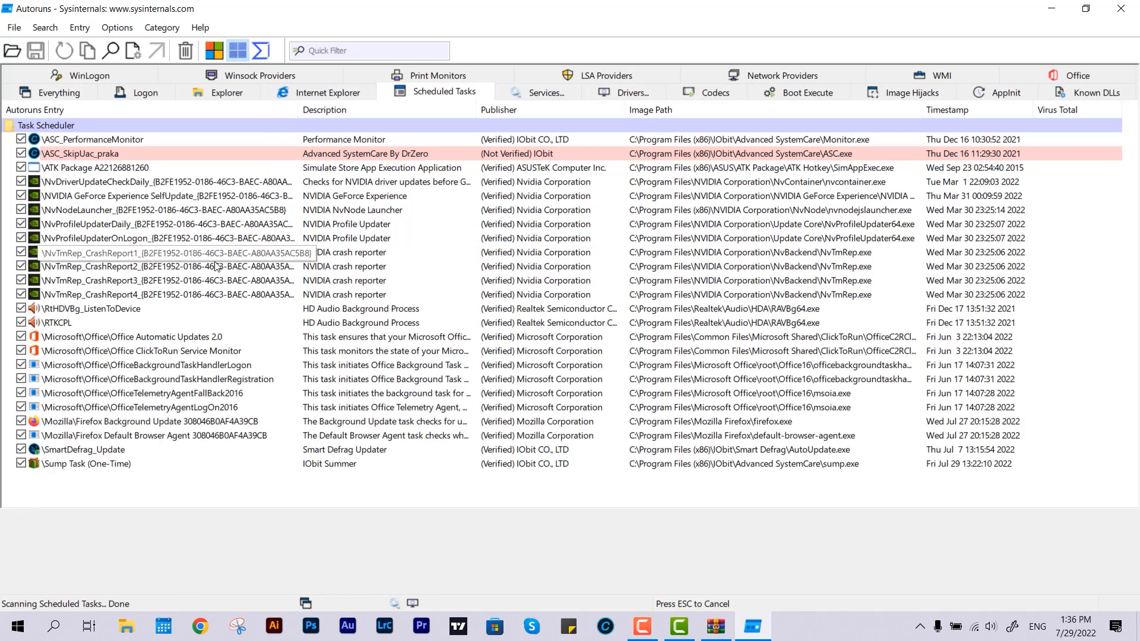
{"action": "mouse_move", "coordinate": [14, 479]}
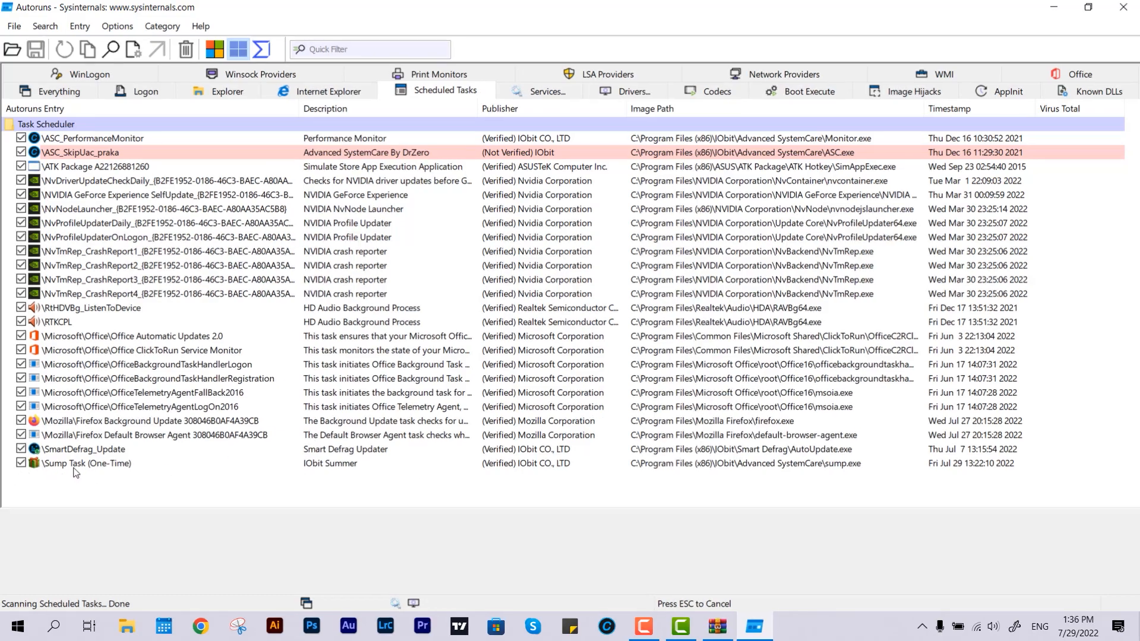
{"action": "left_click", "coordinate": [87, 463]}
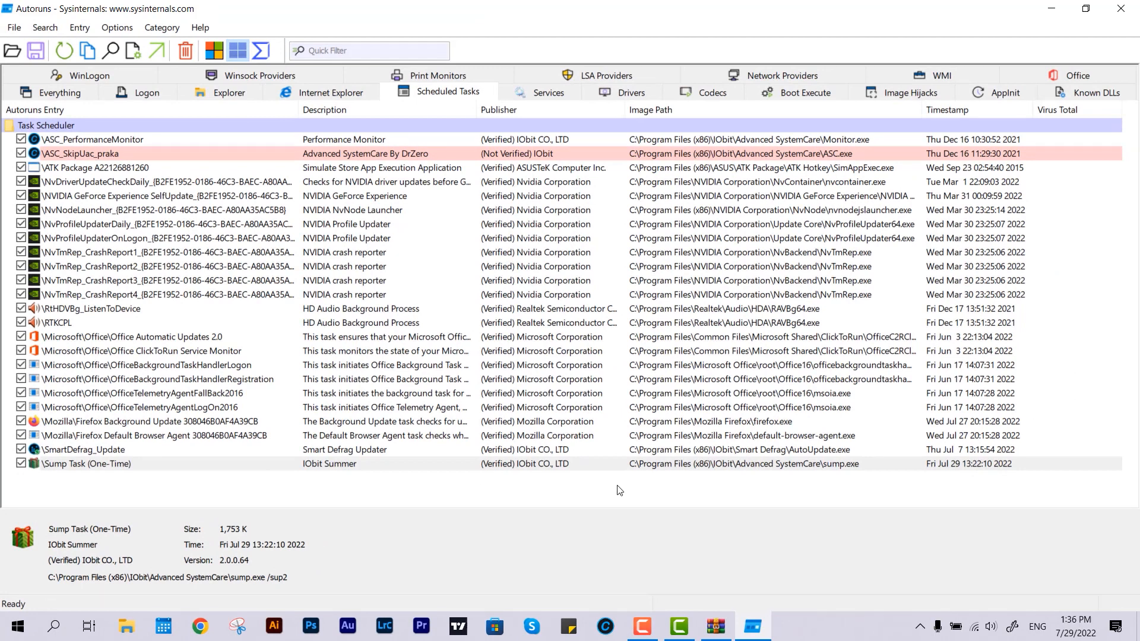
{"action": "mouse_move", "coordinate": [649, 469]}
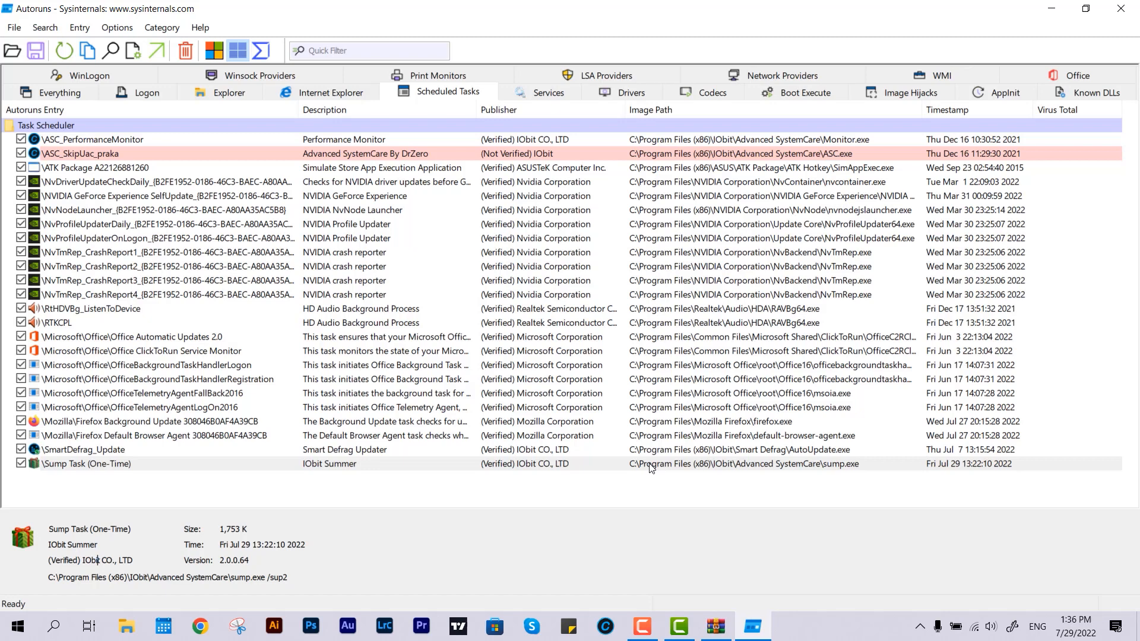
{"action": "mouse_move", "coordinate": [11, 473]}
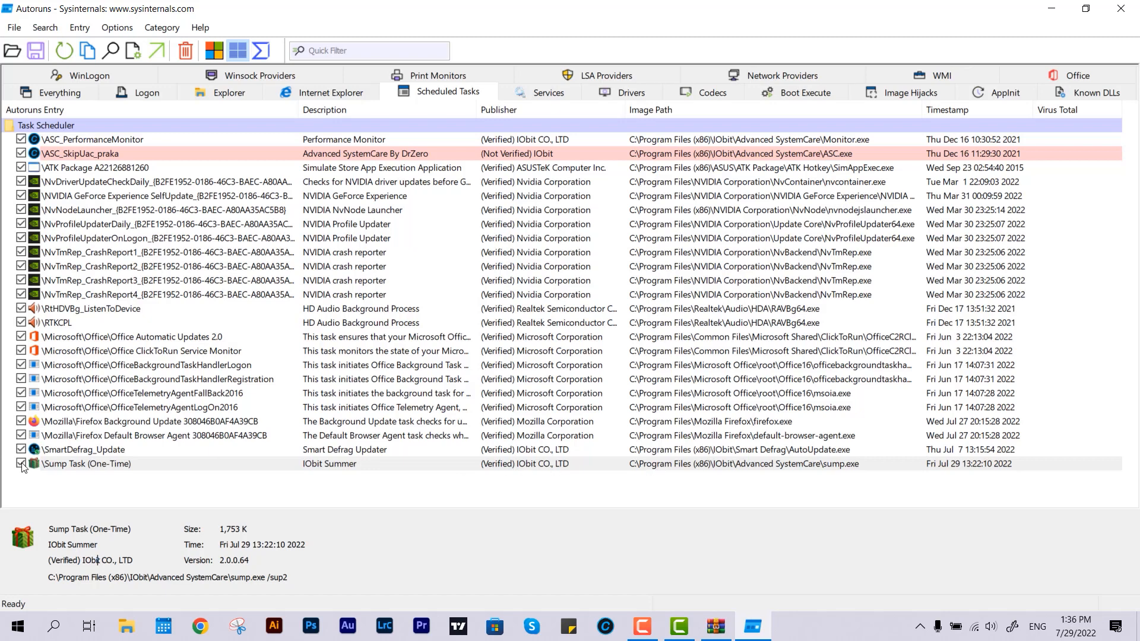
- Attempt to uncheck Sump Task, then relaunch Autoruns as administrator and approve UAC
{"action": "left_click", "coordinate": [21, 464]}
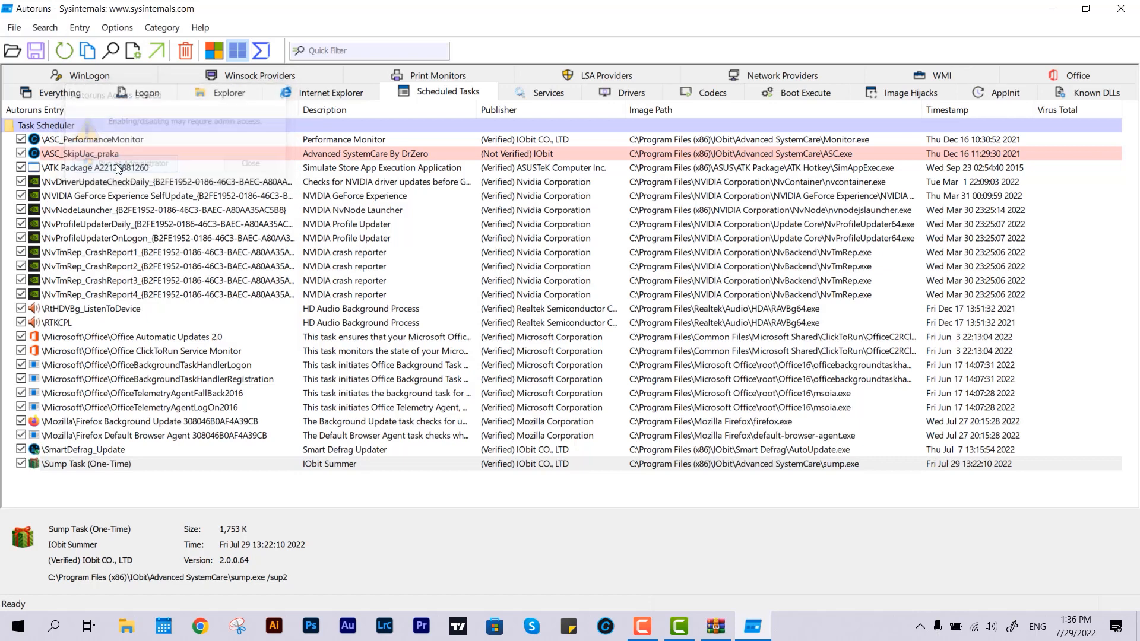
{"action": "left_click", "coordinate": [87, 463]}
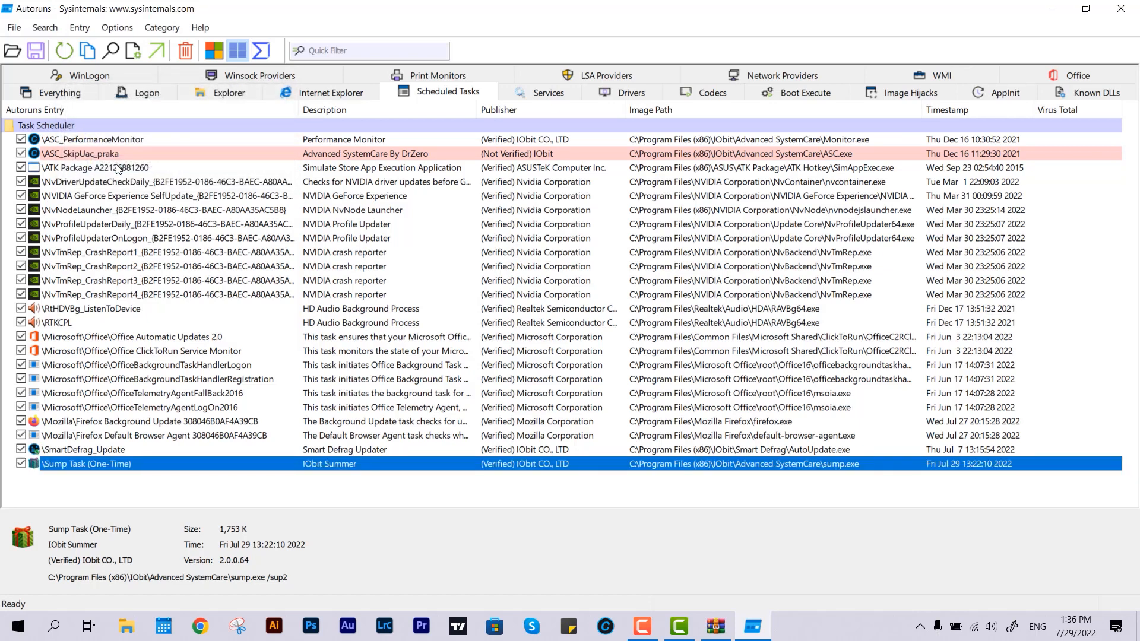
{"action": "left_click", "coordinate": [58, 91]}
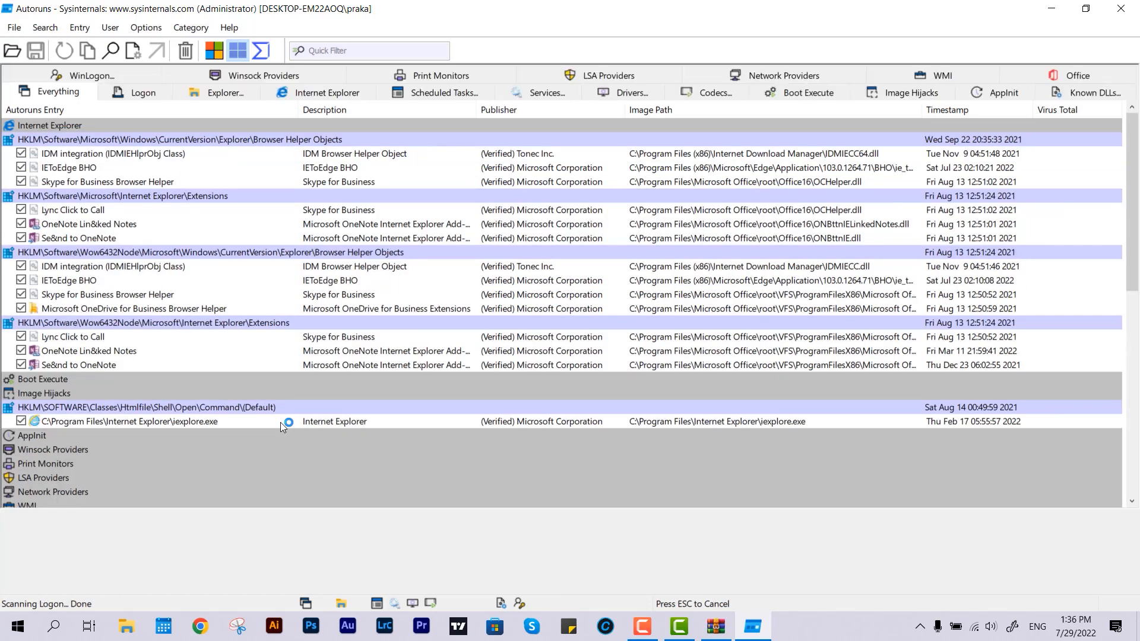
- In the elevated Scheduled Tasks list, select Sump Task (One-Time) and request its deletion
{"action": "left_click", "coordinate": [441, 92]}
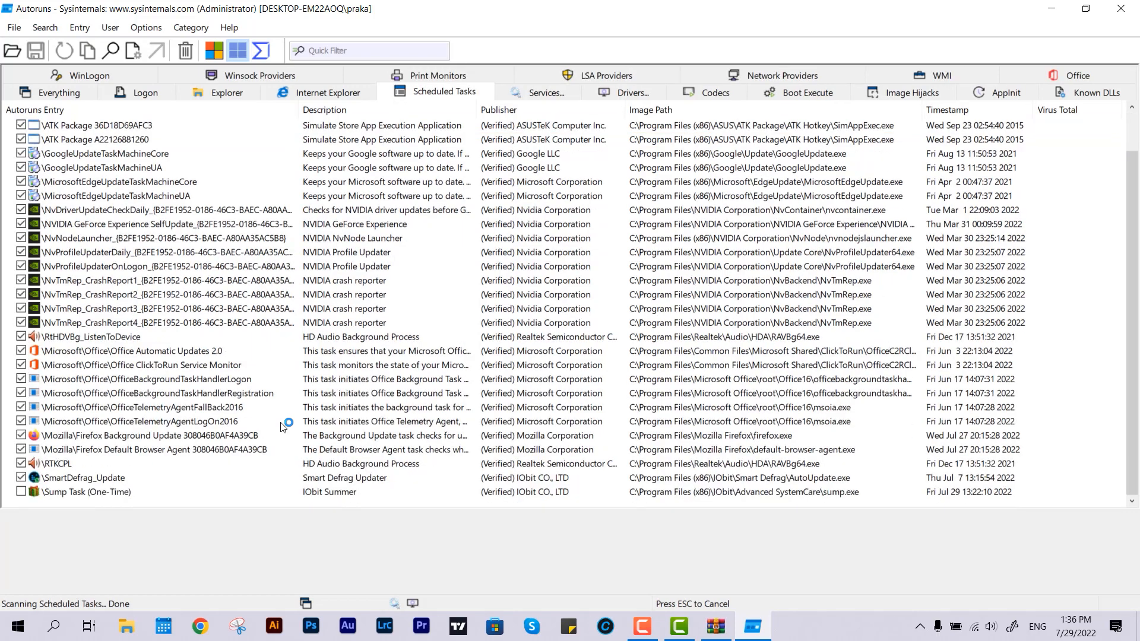
{"action": "left_click", "coordinate": [87, 491]}
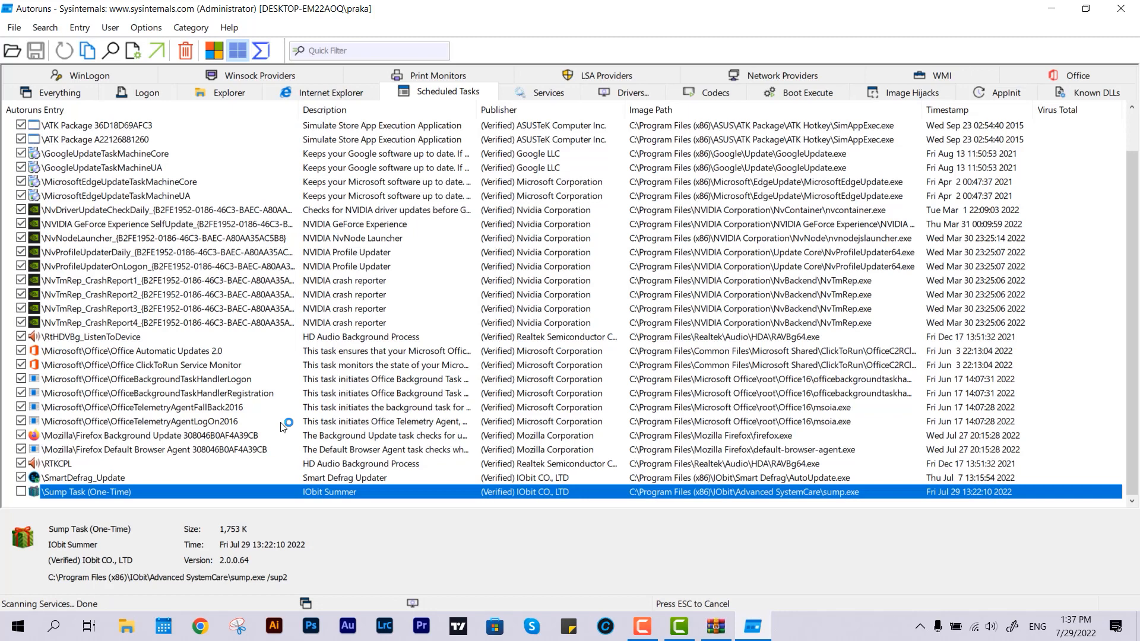
{"action": "left_click", "coordinate": [184, 51]}
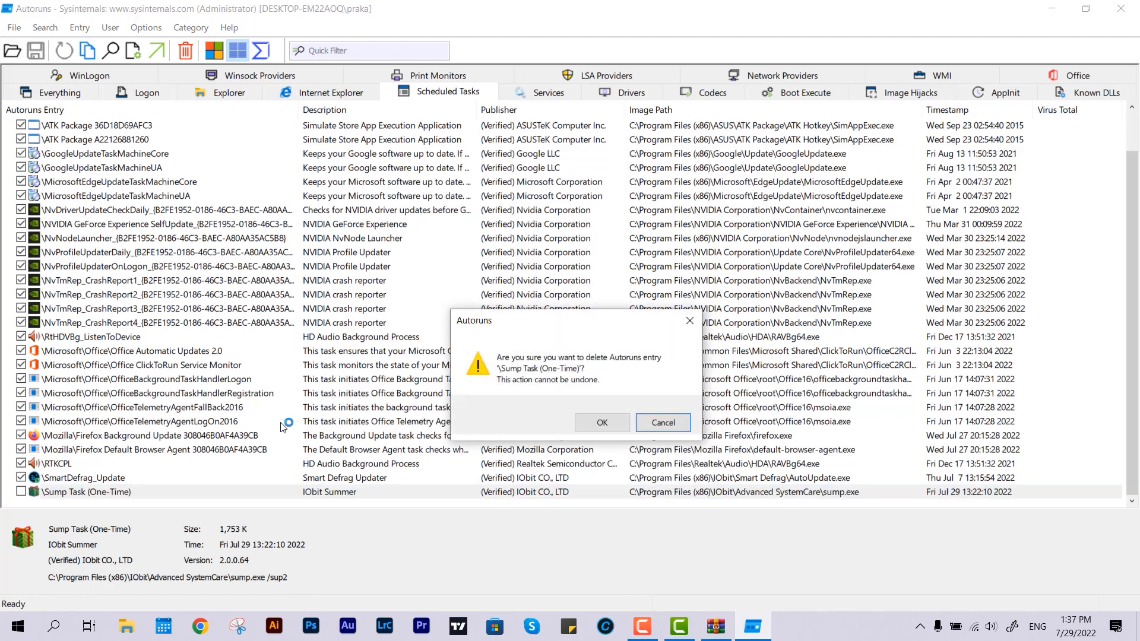
- Confirm deleting Sump Task (One-Time), then uncheck the ASC_SkipUac_praka scheduled task
{"action": "left_click", "coordinate": [600, 422]}
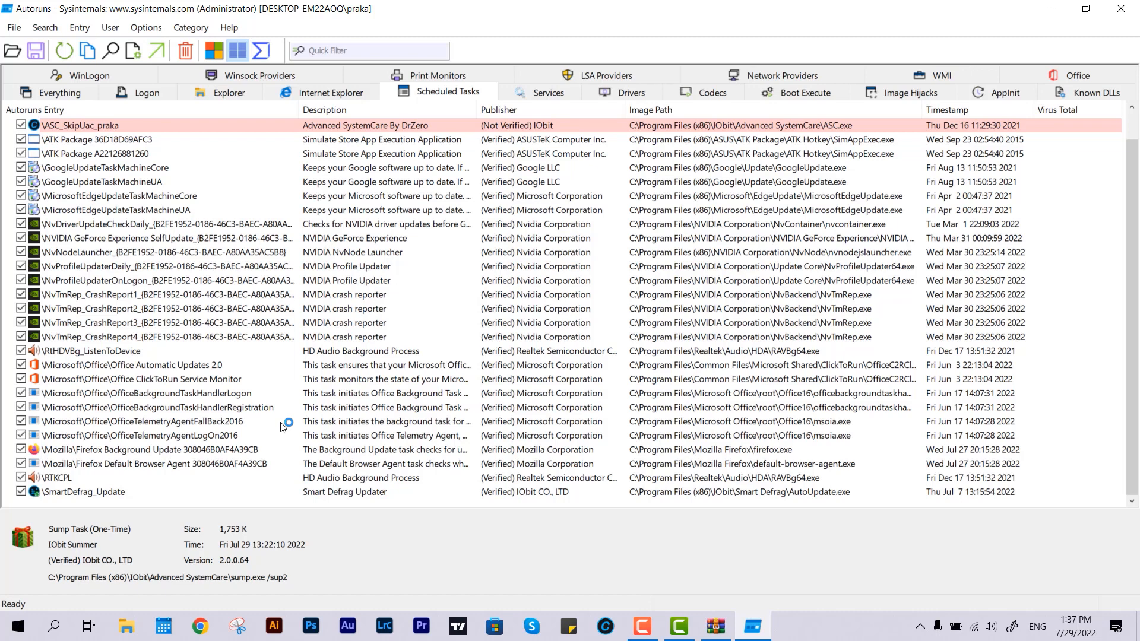
{"action": "left_click", "coordinate": [110, 492]}
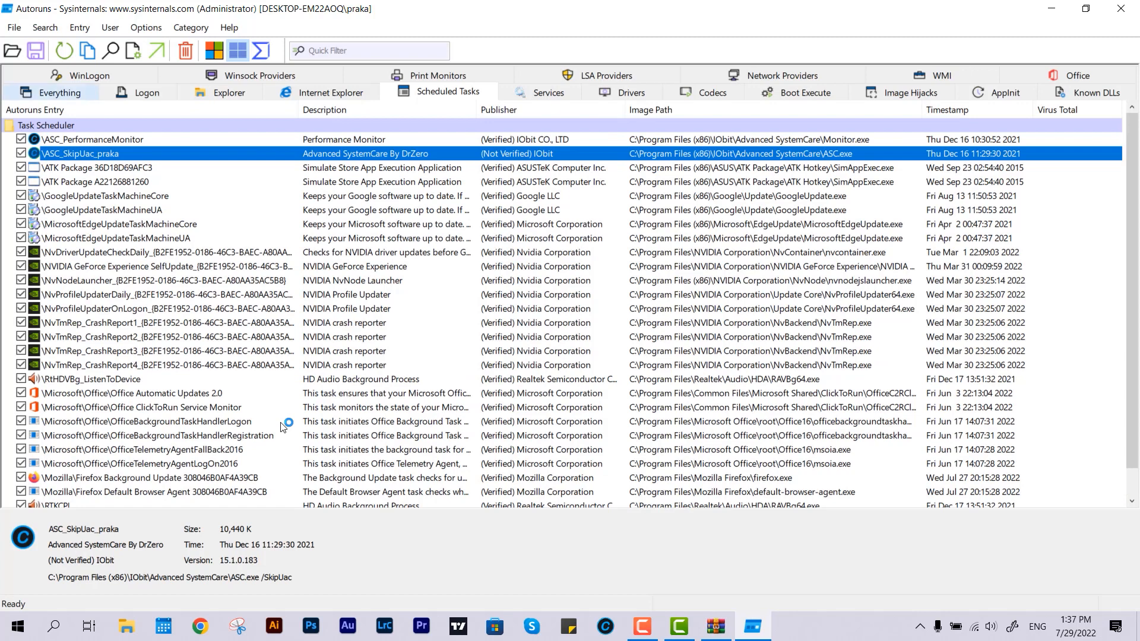
{"action": "left_click", "coordinate": [22, 153]}
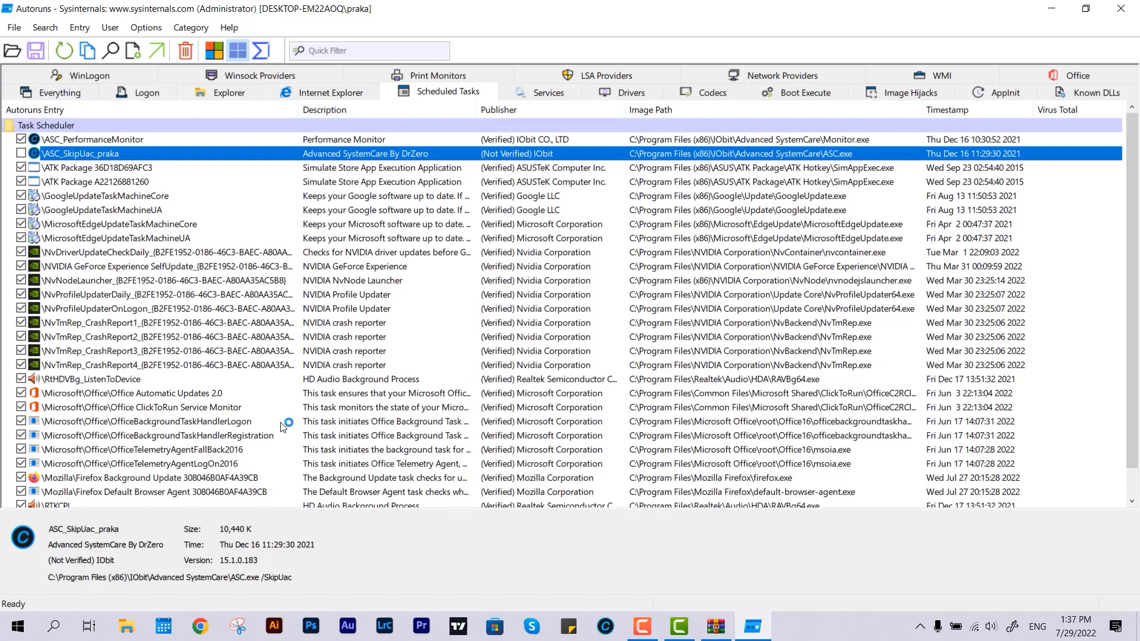